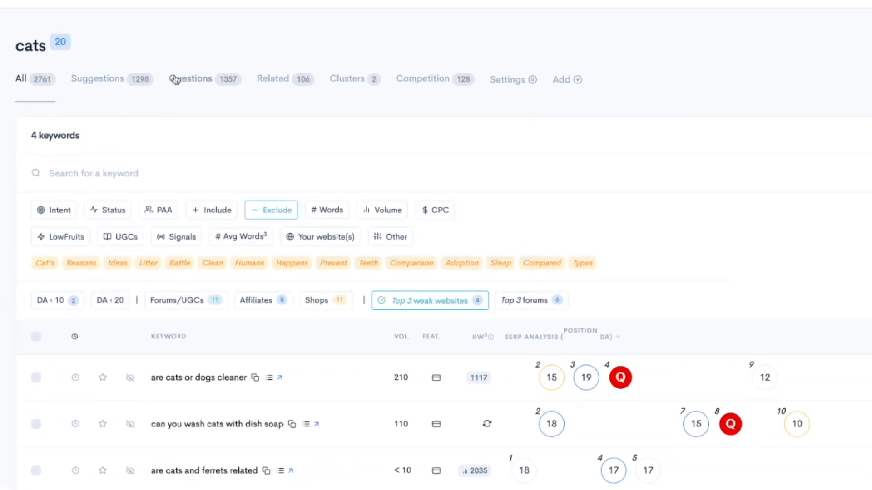
Browse the 1,298 cats suggestion keywords, then the 1,357 question keywords
{"action": "left_click", "coordinate": [97, 79]}
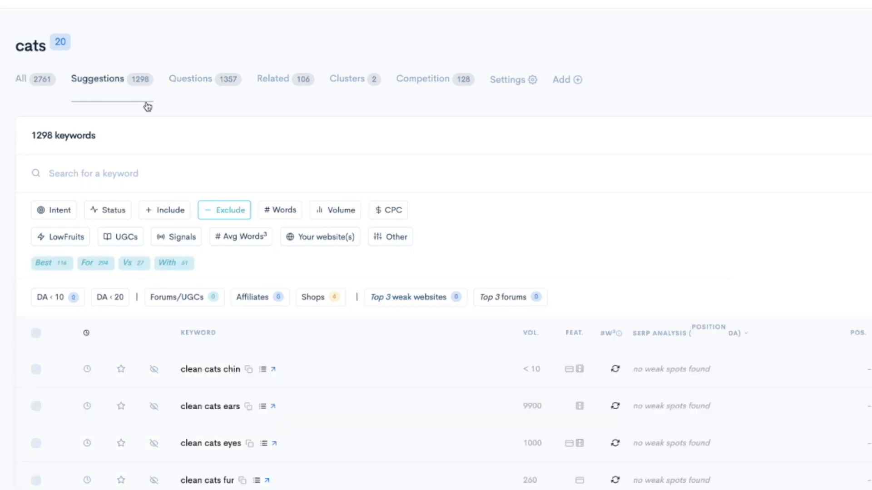
{"action": "scroll", "scroll_direction": "down", "scroll_amount": 3}
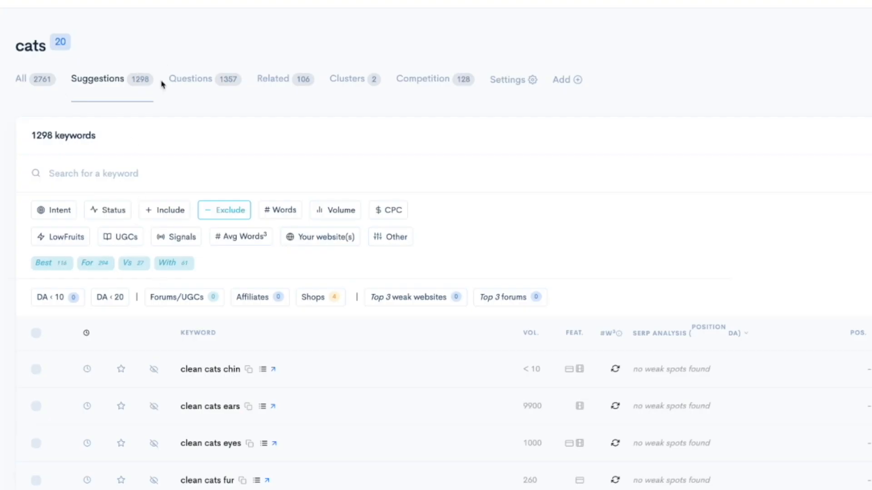
{"action": "left_click", "coordinate": [190, 78]}
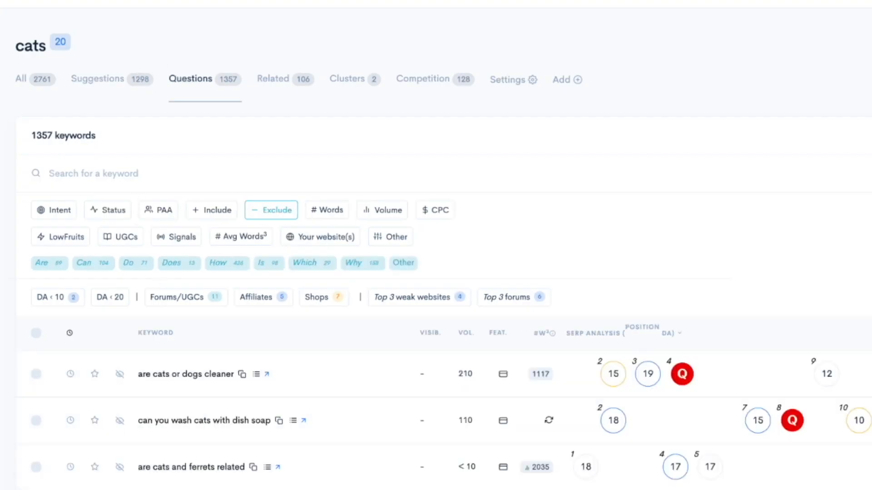
{"action": "scroll", "scroll_direction": "down", "scroll_amount": 3}
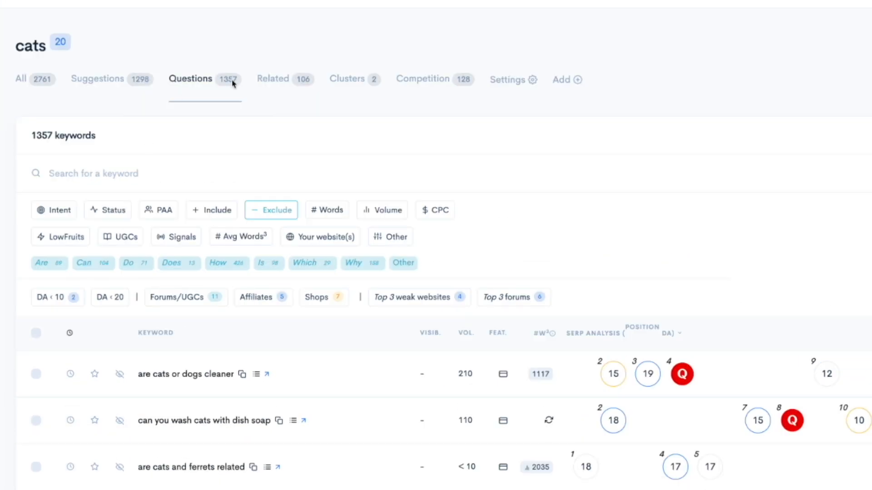
{"action": "mouse_move", "coordinate": [416, 82]}
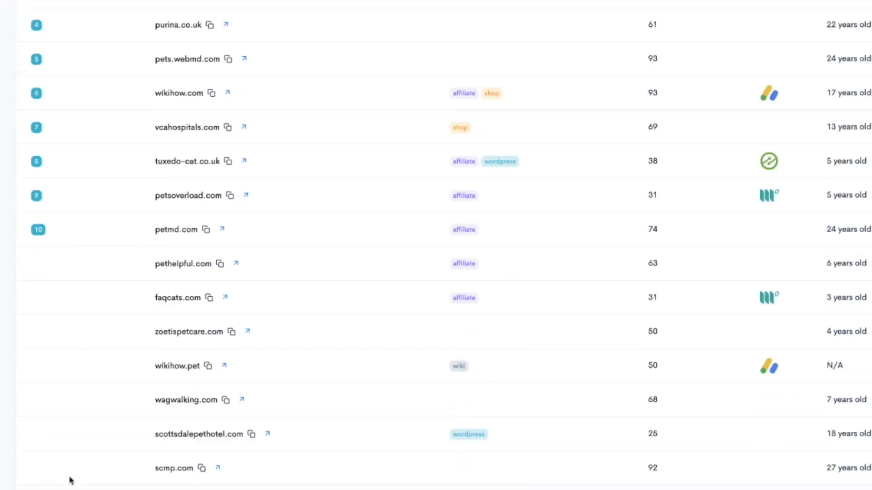
Scroll through the 128 competing websites and open petsoverload.com
{"action": "scroll", "scroll_direction": "down", "scroll_amount": 3}
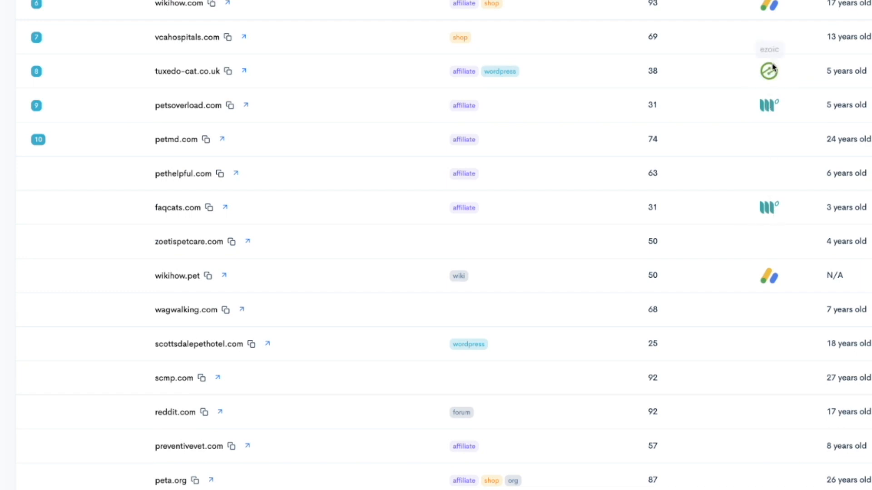
{"action": "scroll", "scroll_direction": "up", "scroll_amount": 3}
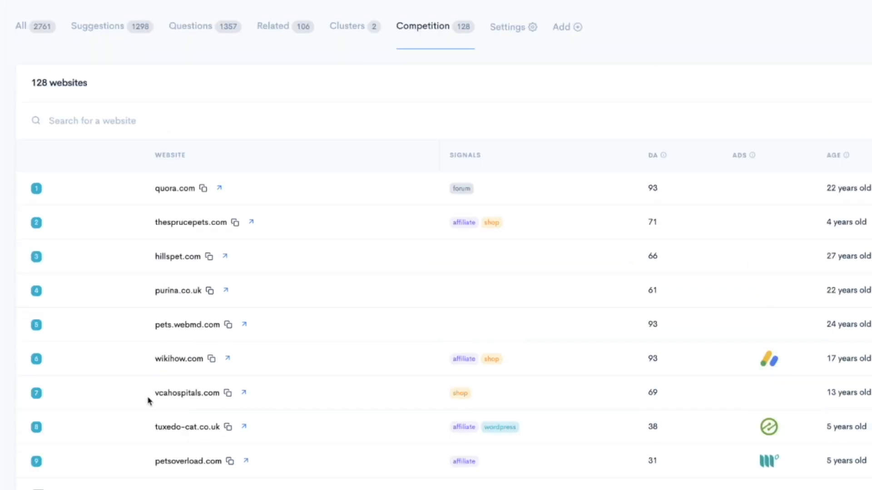
{"action": "mouse_move", "coordinate": [252, 406]}
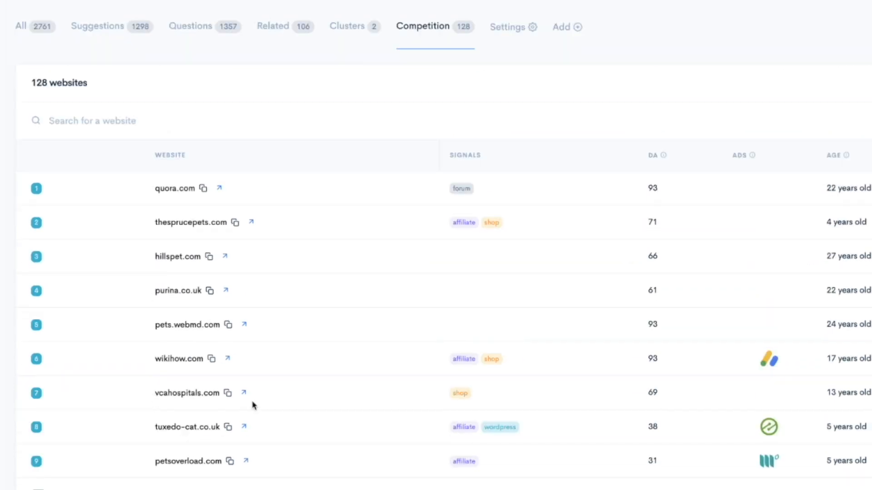
{"action": "mouse_move", "coordinate": [359, 405]}
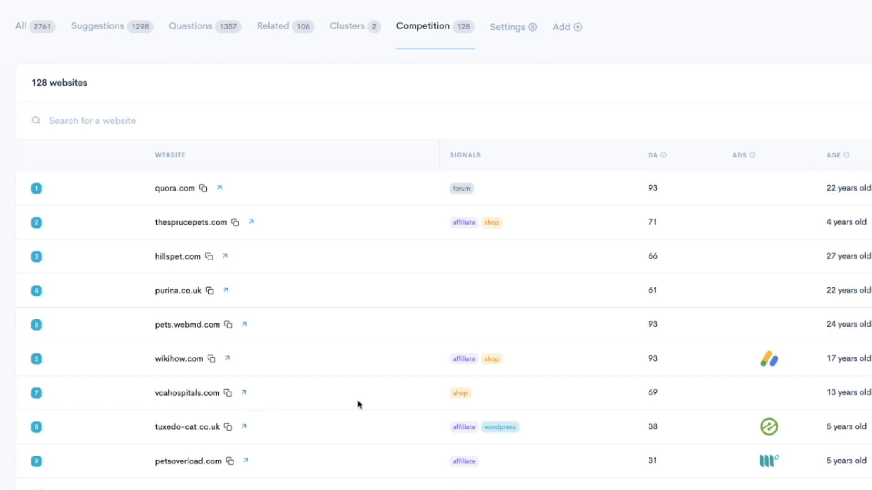
{"action": "mouse_move", "coordinate": [268, 203]}
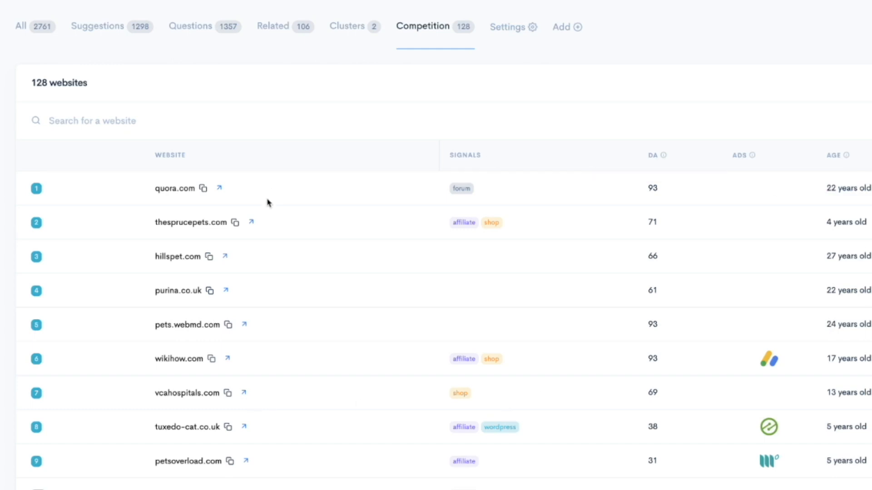
{"action": "mouse_move", "coordinate": [234, 287]}
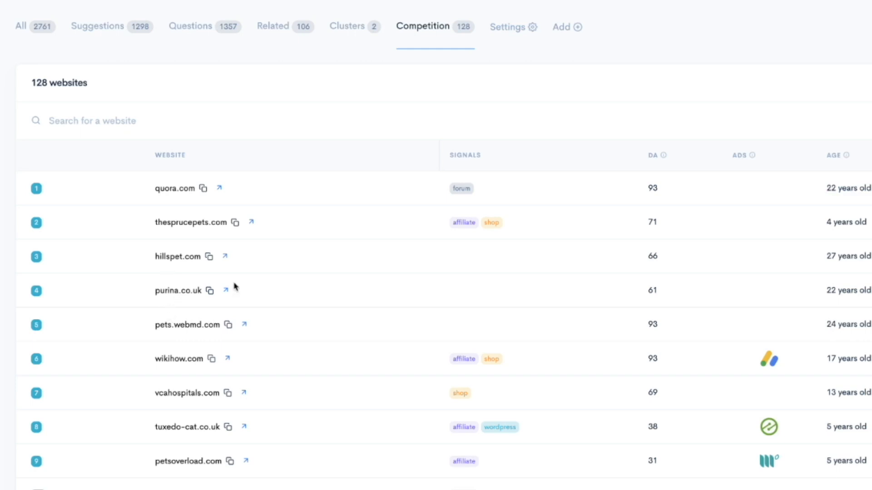
{"action": "mouse_move", "coordinate": [624, 339]}
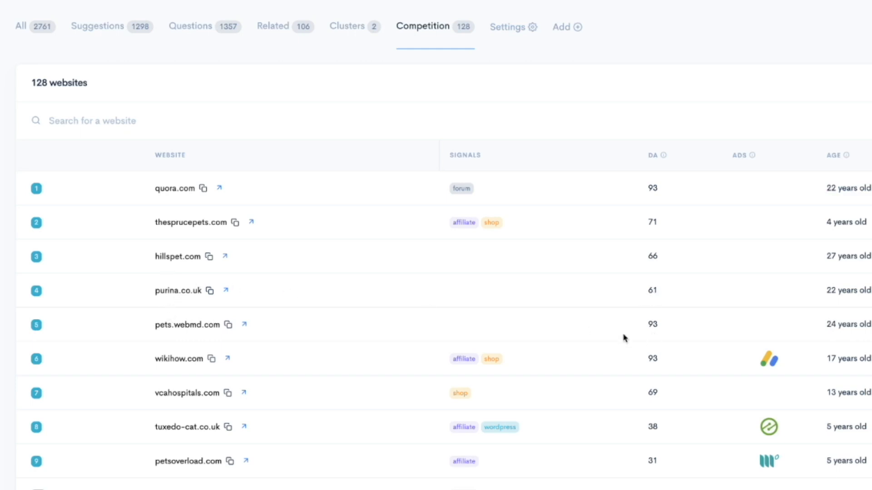
{"action": "mouse_move", "coordinate": [640, 327]}
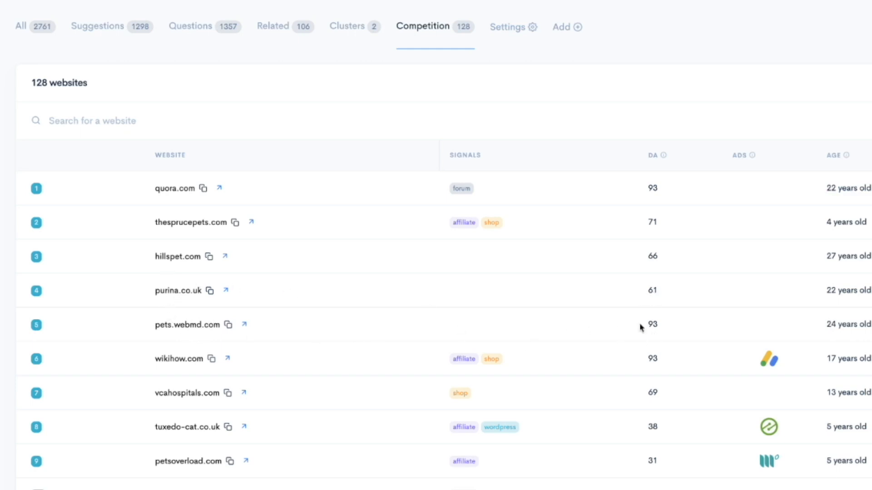
{"action": "scroll", "scroll_direction": "down", "scroll_amount": 3}
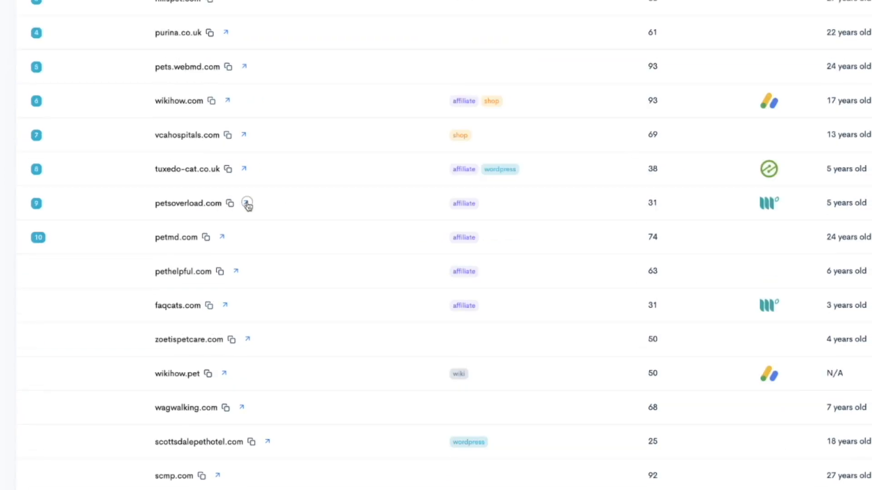
{"action": "left_click", "coordinate": [247, 204]}
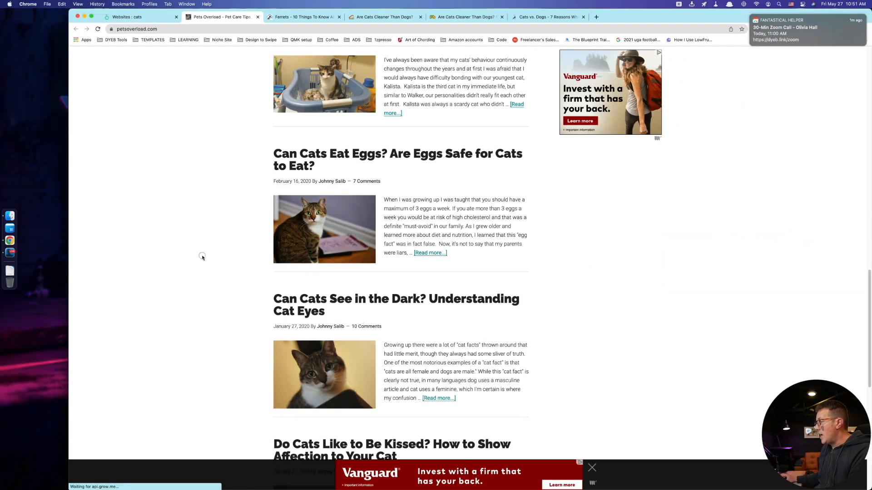
Close the petsoverload.com tab to return to the LowFruits competition list
{"action": "left_click", "coordinate": [131, 17]}
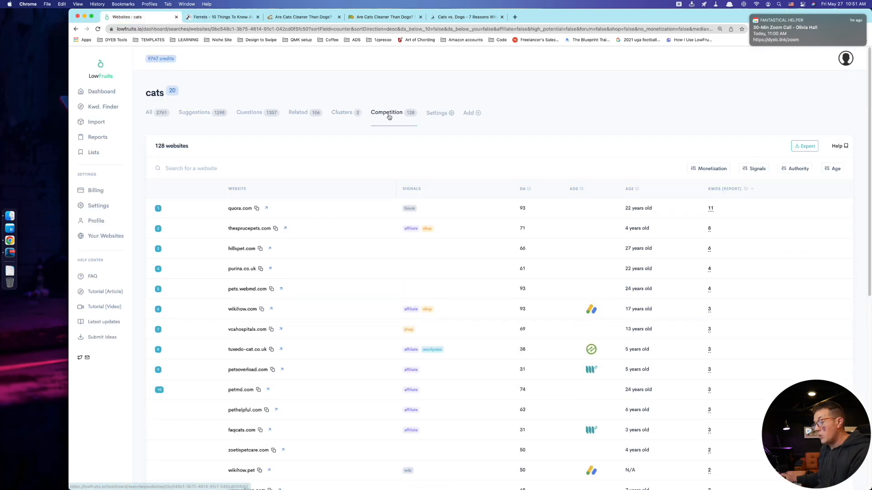
Check the keyword clusters, then list all 2,761 cats keywords with SERP positions
{"action": "left_click", "coordinate": [341, 112]}
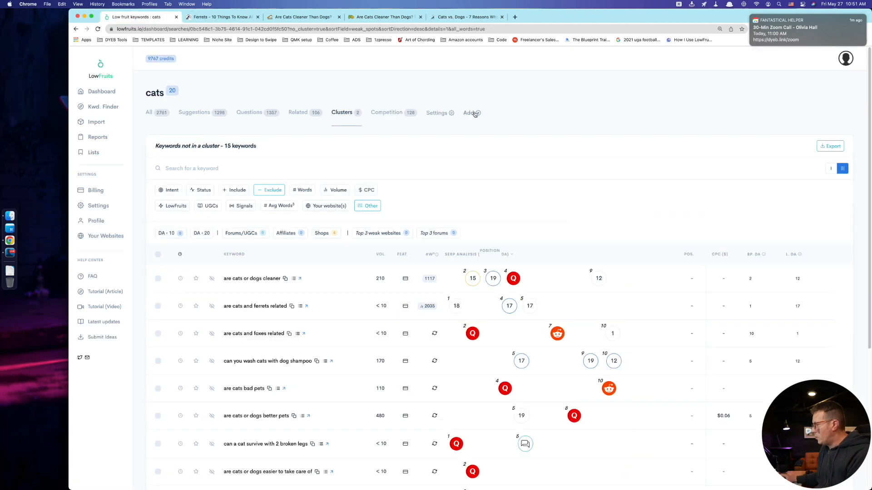
{"action": "left_click", "coordinate": [150, 115]}
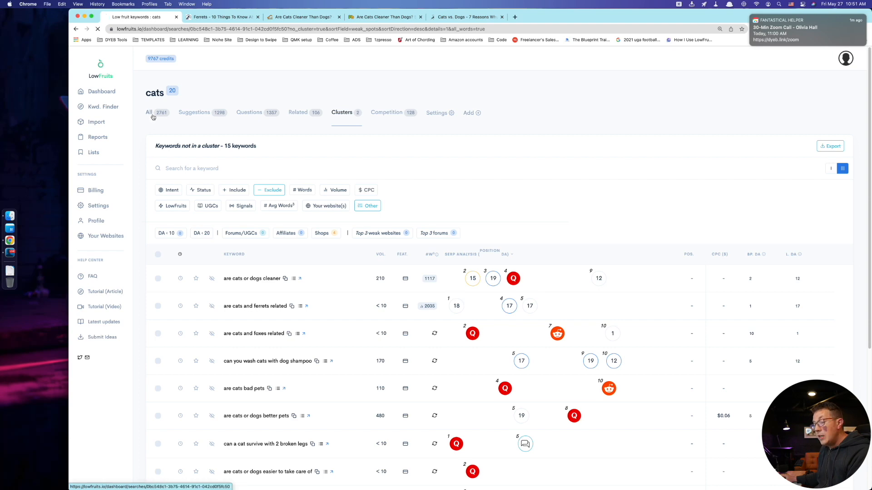
{"action": "left_click", "coordinate": [150, 113]}
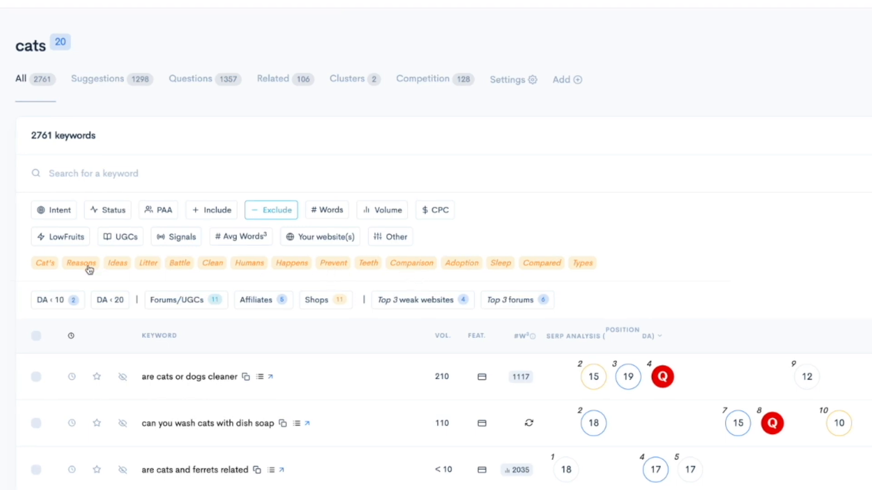
{"action": "mouse_move", "coordinate": [150, 267]}
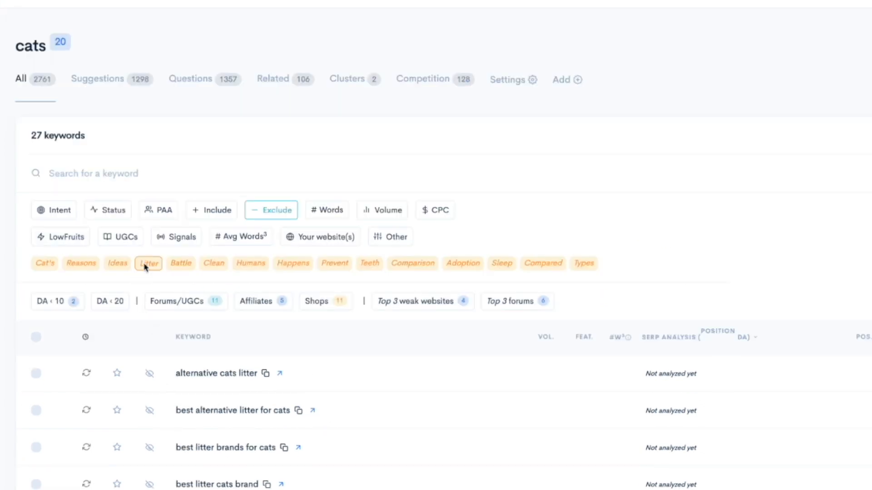
{"action": "scroll", "scroll_direction": "down", "scroll_amount": 3}
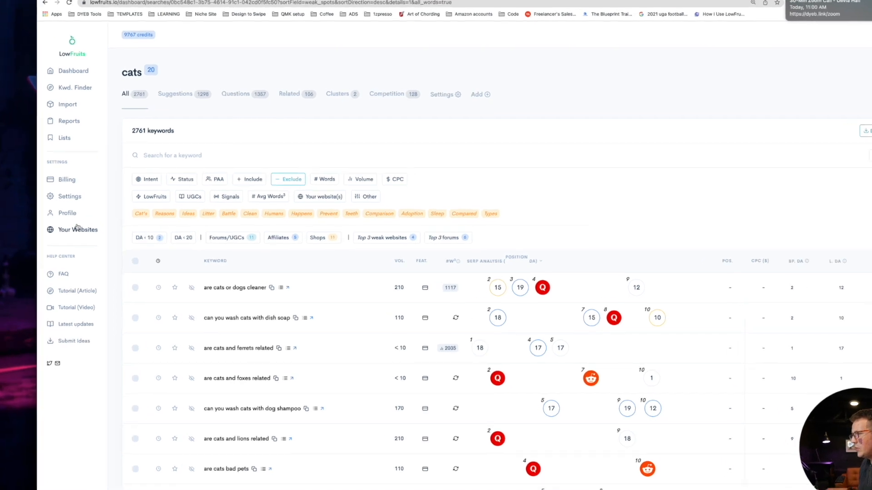
Add smartpassiveincome.com as a second tracked website next to doyouevenblog.com
{"action": "left_click", "coordinate": [77, 230]}
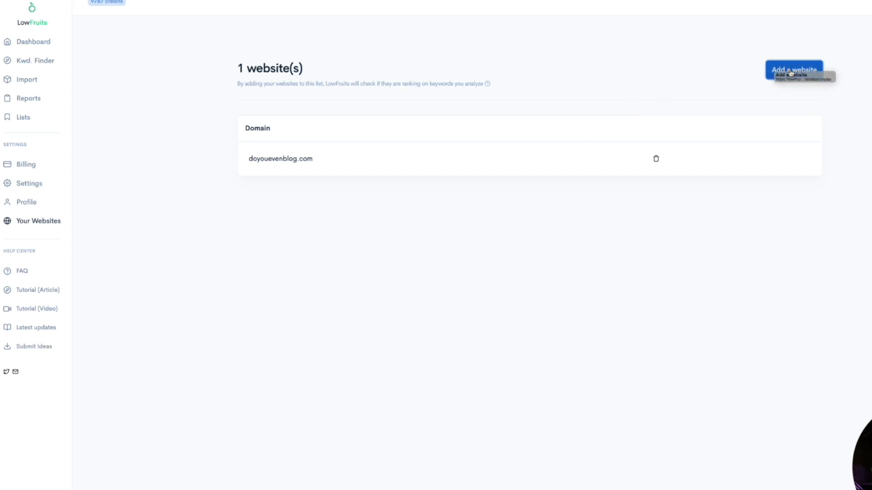
{"action": "left_click", "coordinate": [795, 69]}
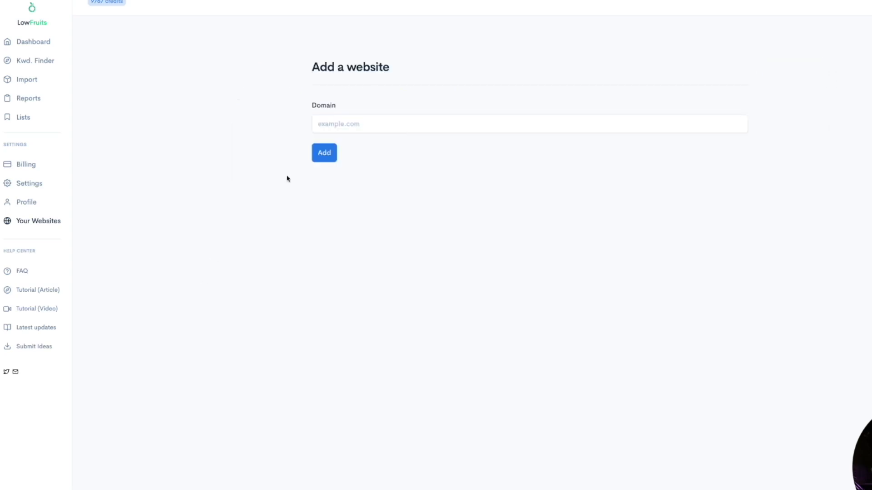
{"action": "type", "text": "smartp"}
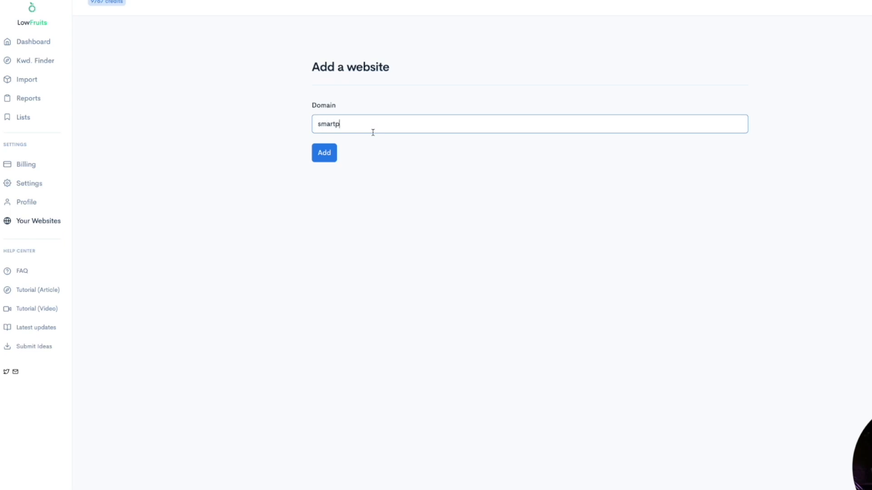
{"action": "type", "text": "assiveincome.com"}
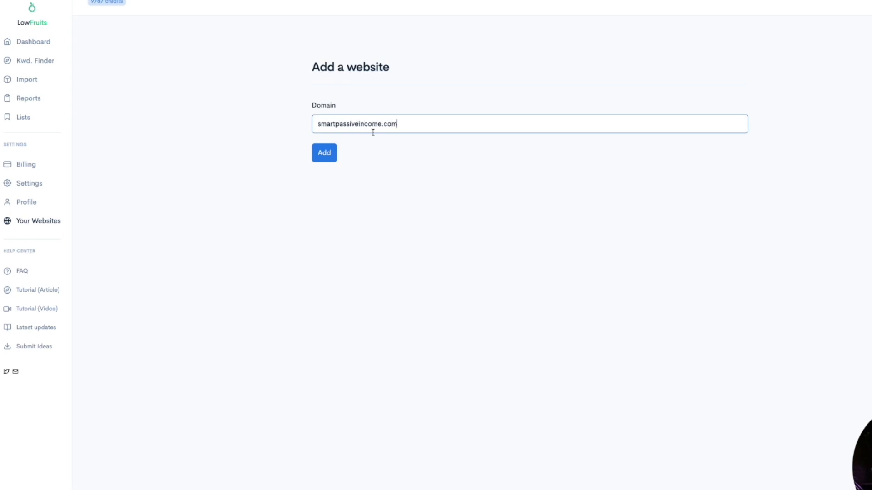
{"action": "left_click", "coordinate": [323, 153]}
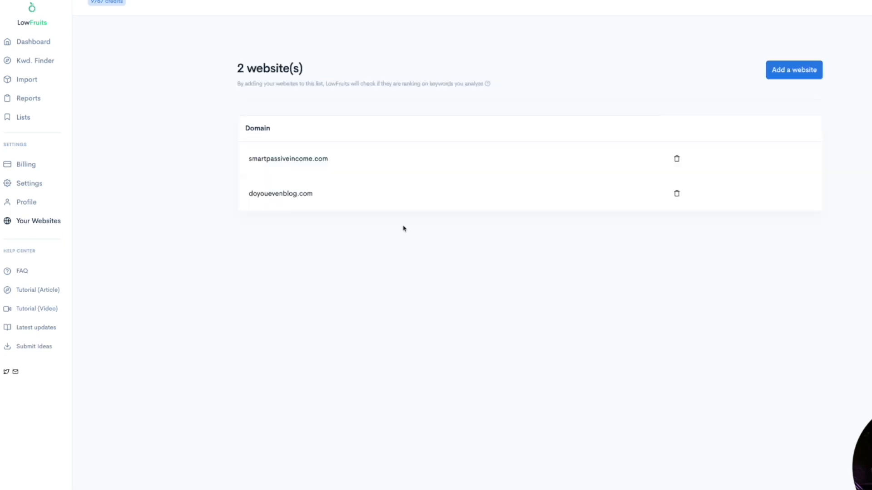
{"action": "mouse_move", "coordinate": [311, 205]}
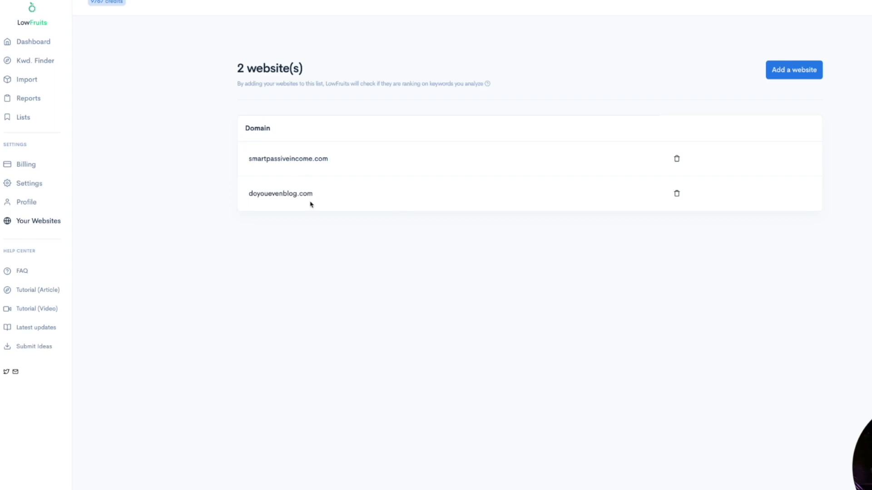
{"action": "mouse_move", "coordinate": [325, 187]}
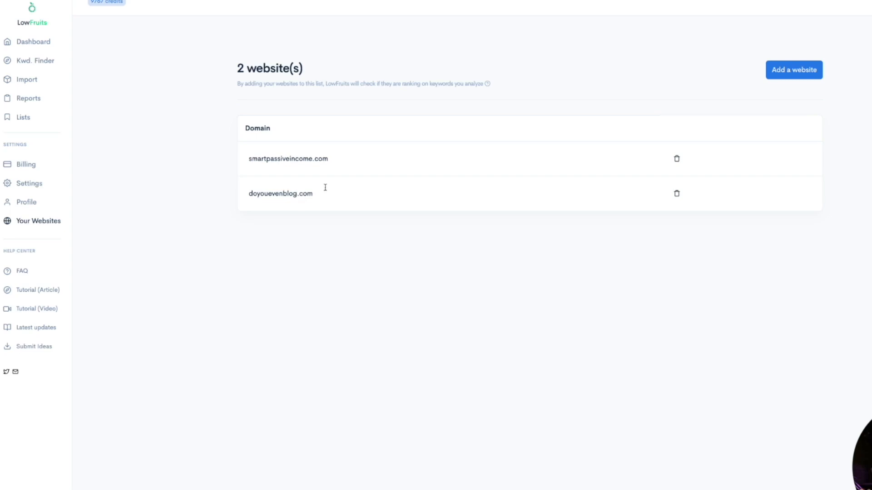
{"action": "mouse_move", "coordinate": [35, 237]}
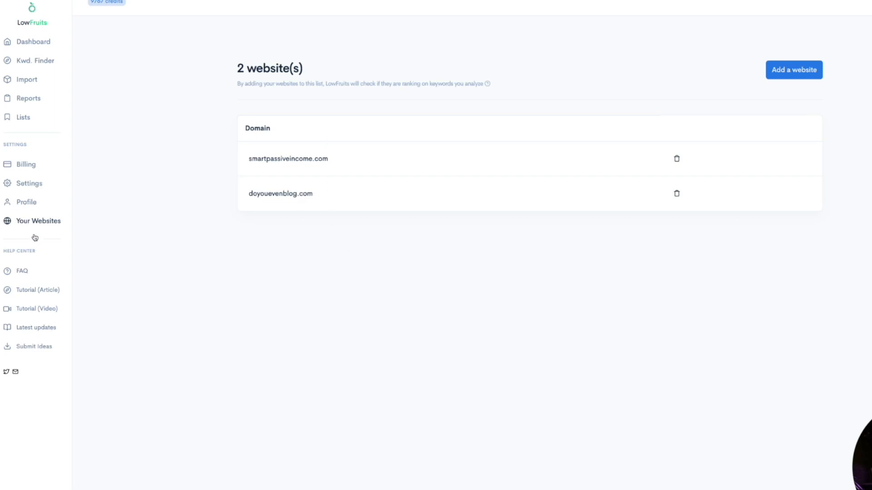
{"action": "mouse_move", "coordinate": [352, 229]}
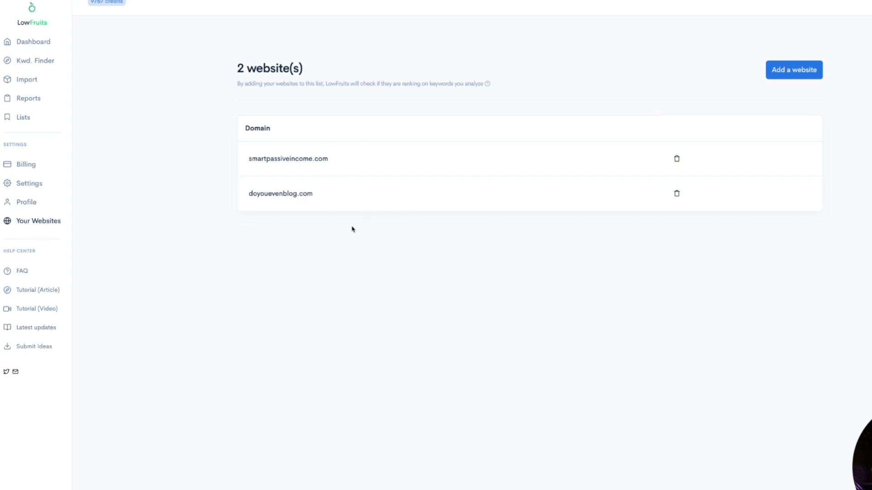
Enter 'smarterqueue review' and 'smarterqueue tutorial' in bulk import, then view the reports list
{"action": "left_click", "coordinate": [26, 79]}
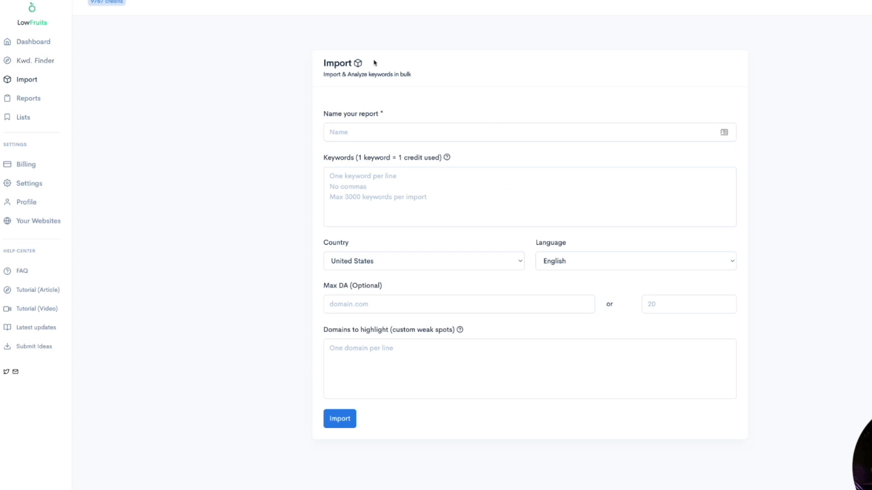
{"action": "left_click", "coordinate": [524, 196]}
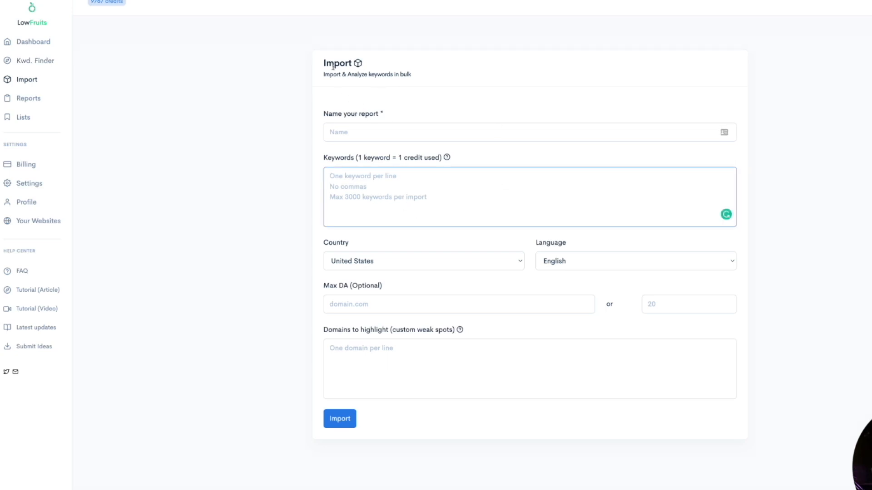
{"action": "mouse_move", "coordinate": [406, 254]}
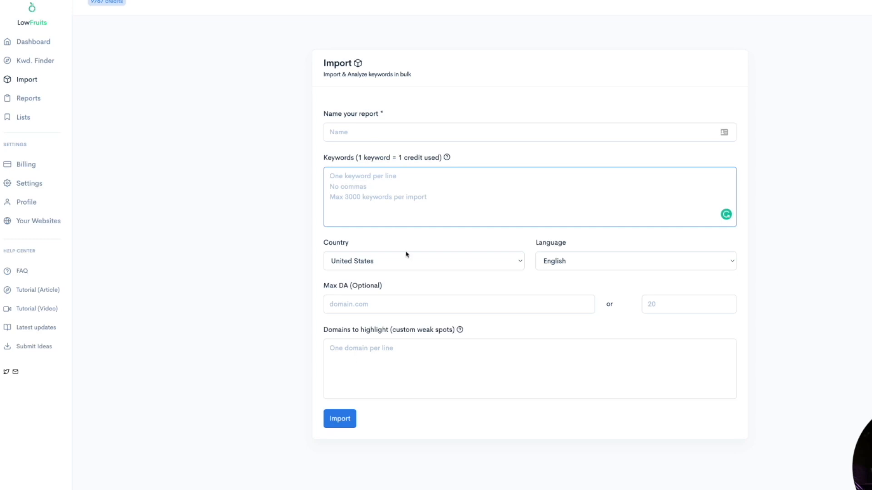
{"action": "type", "text": "smarterquje"}
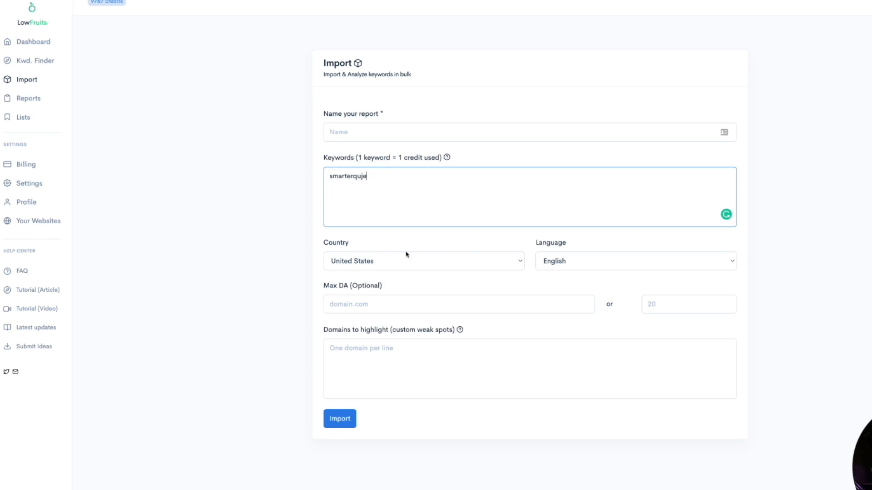
{"action": "key", "text": "BackSpace"}
{"action": "type", "text": "ue review"}
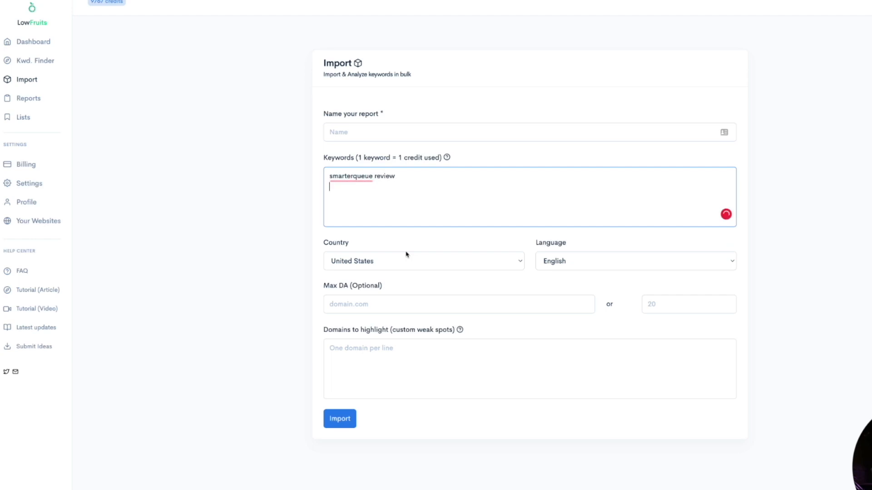
{"action": "type", "text": "smarterqueue tu"}
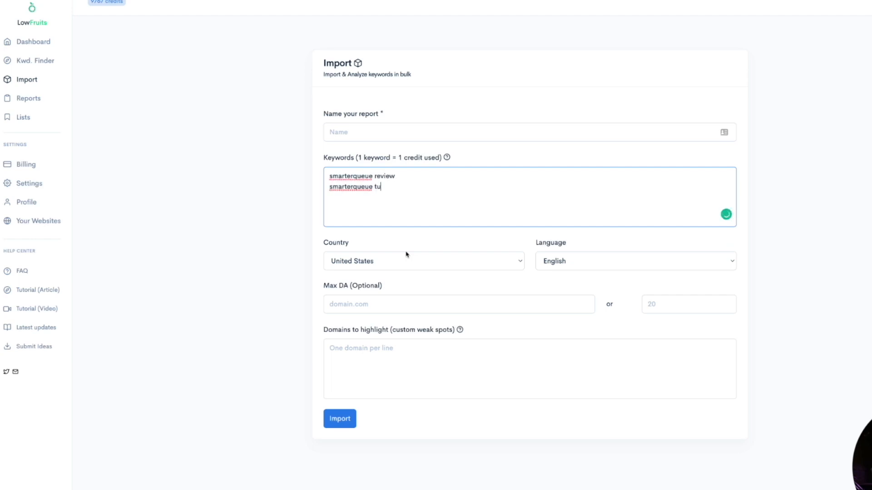
{"action": "type", "text": "torial"}
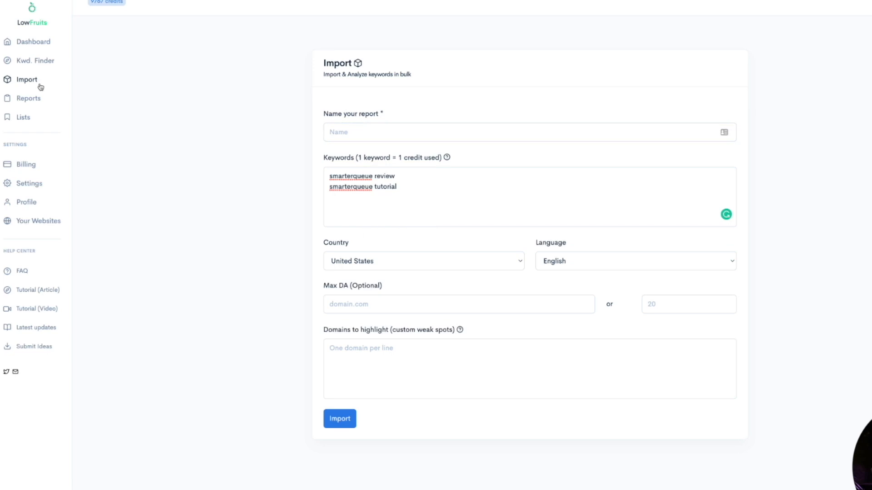
{"action": "left_click", "coordinate": [27, 98]}
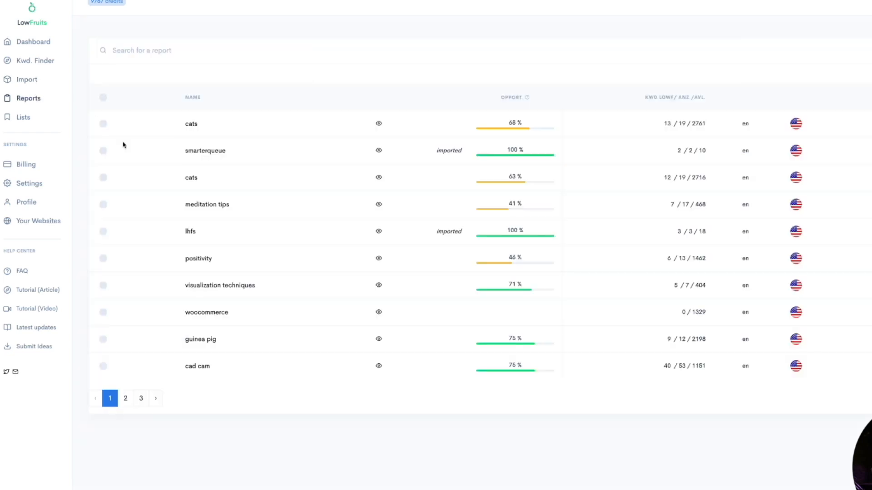
Open the smarterqueue report and analyze 'smarterqueue pricing' (position 28, volume 170)
{"action": "left_click", "coordinate": [205, 151]}
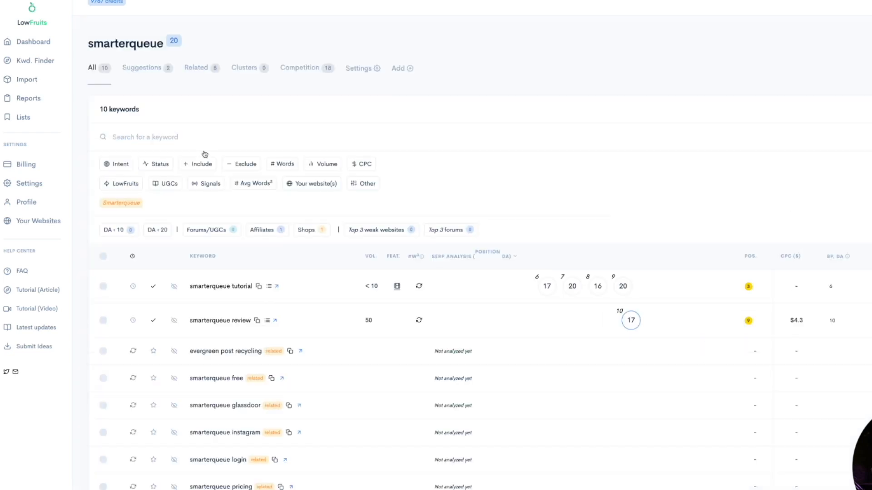
{"action": "scroll", "scroll_direction": "down", "scroll_amount": 3}
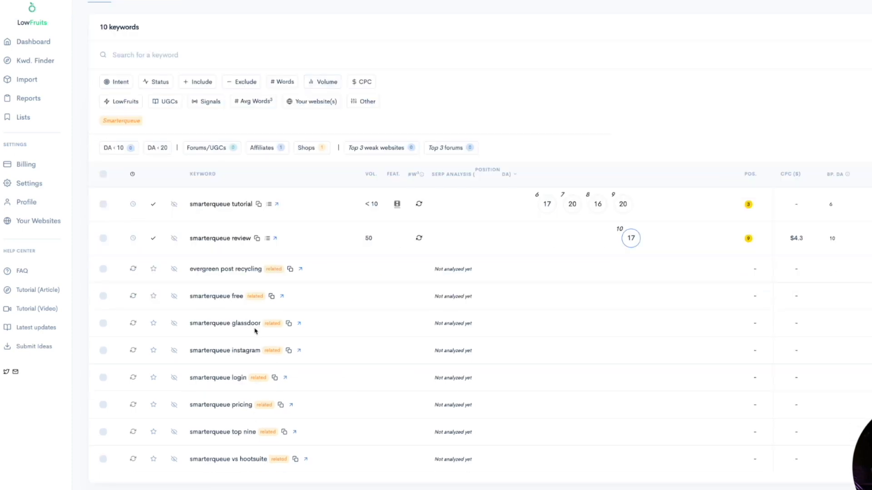
{"action": "mouse_move", "coordinate": [118, 210]}
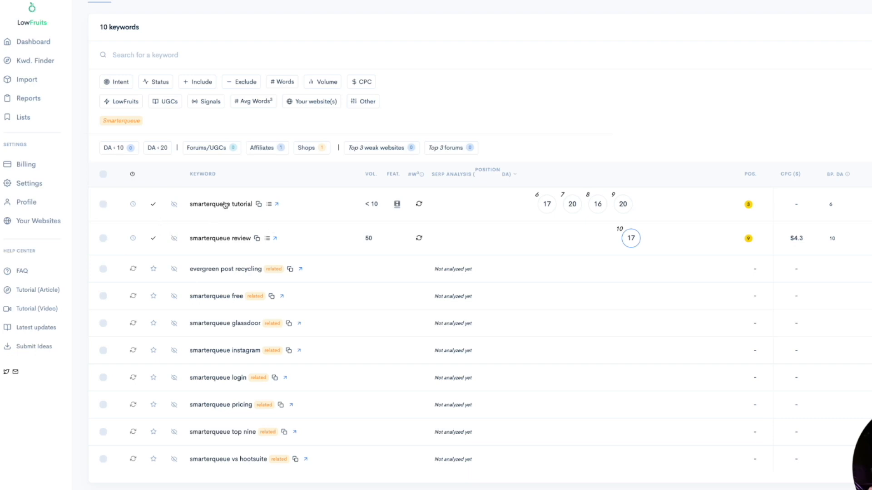
{"action": "mouse_move", "coordinate": [224, 484]}
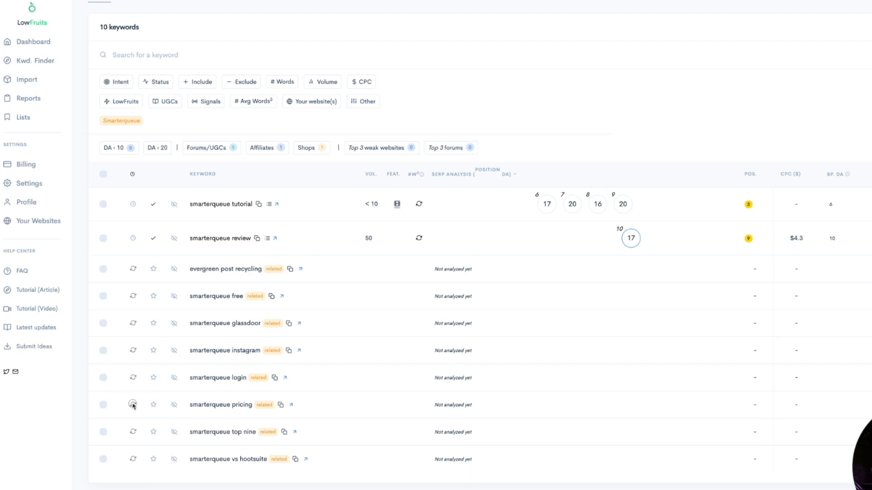
{"action": "left_click", "coordinate": [132, 405]}
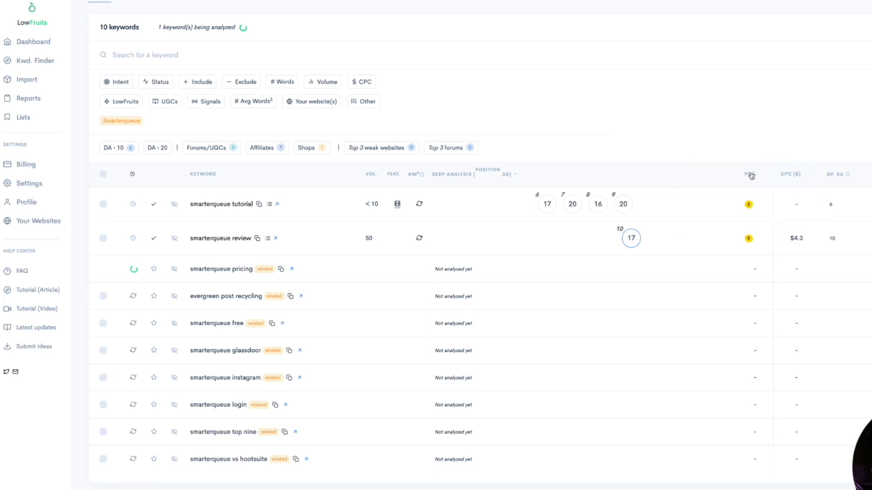
{"action": "mouse_move", "coordinate": [751, 176]}
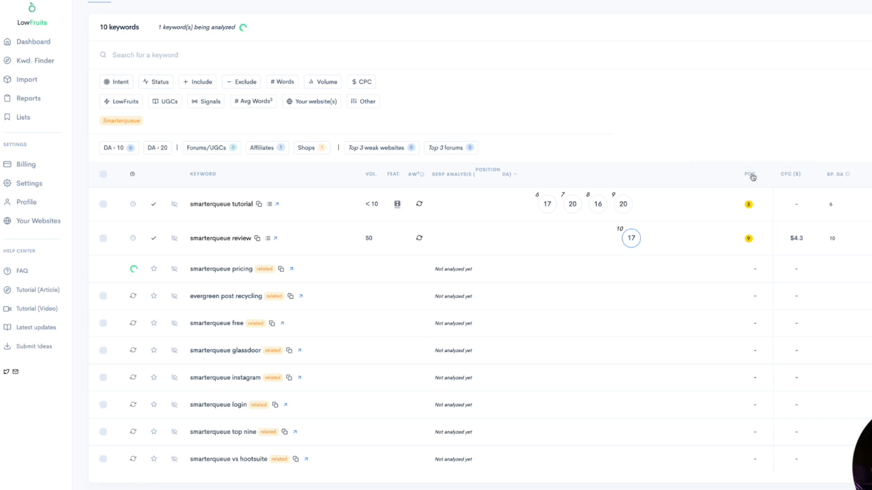
{"action": "mouse_move", "coordinate": [750, 208]}
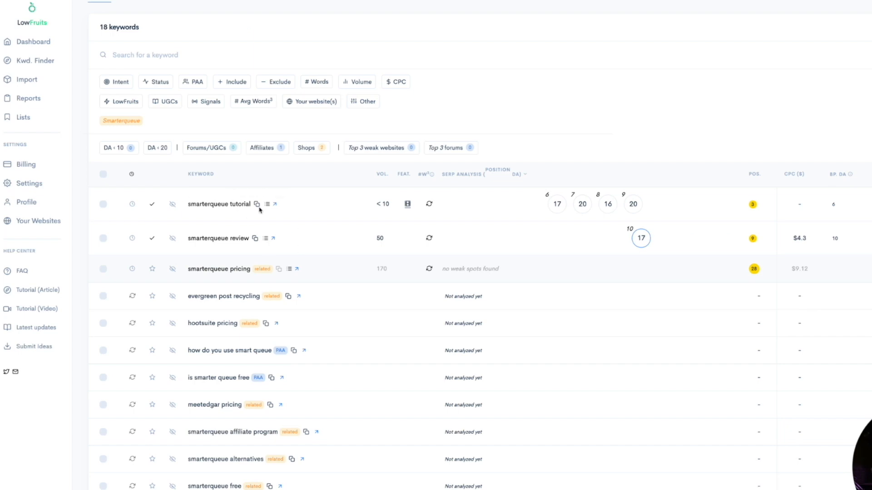
{"action": "mouse_move", "coordinate": [747, 271]}
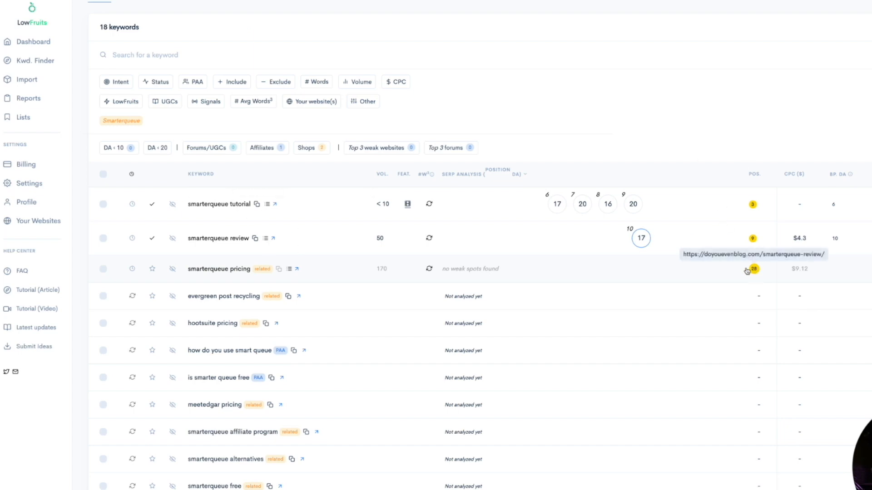
{"action": "mouse_move", "coordinate": [692, 281]}
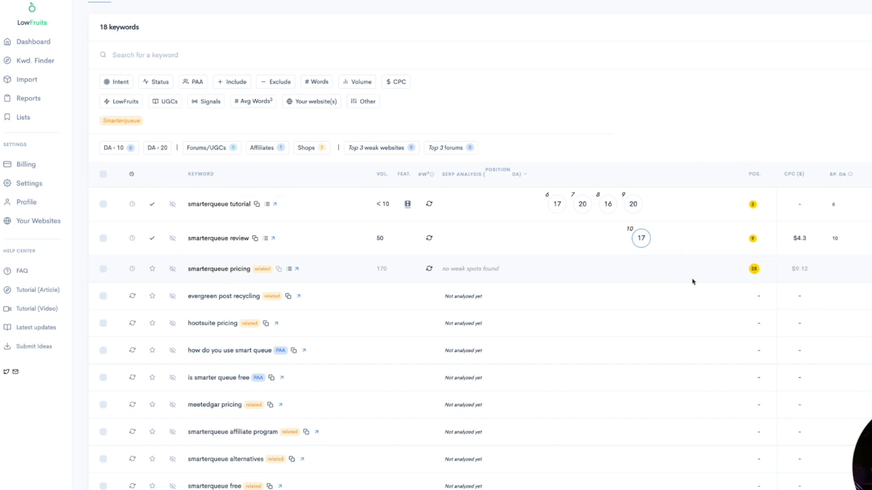
{"action": "mouse_move", "coordinate": [112, 149]}
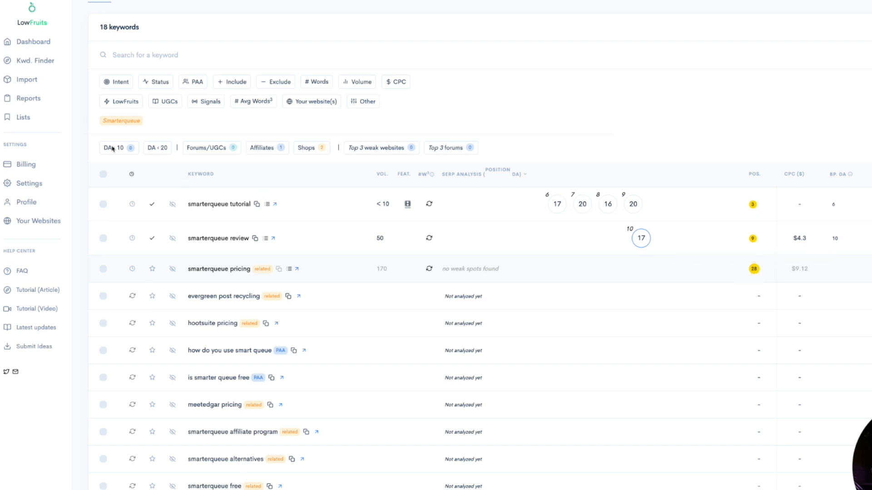
Open the saved keyword lists to see the two-item DYEB Tracker list
{"action": "left_click", "coordinate": [22, 117]}
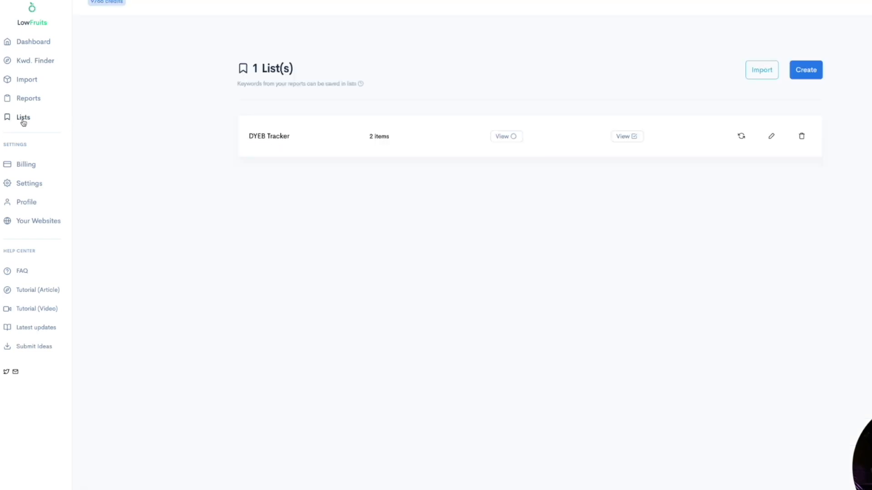
{"action": "mouse_move", "coordinate": [766, 78]}
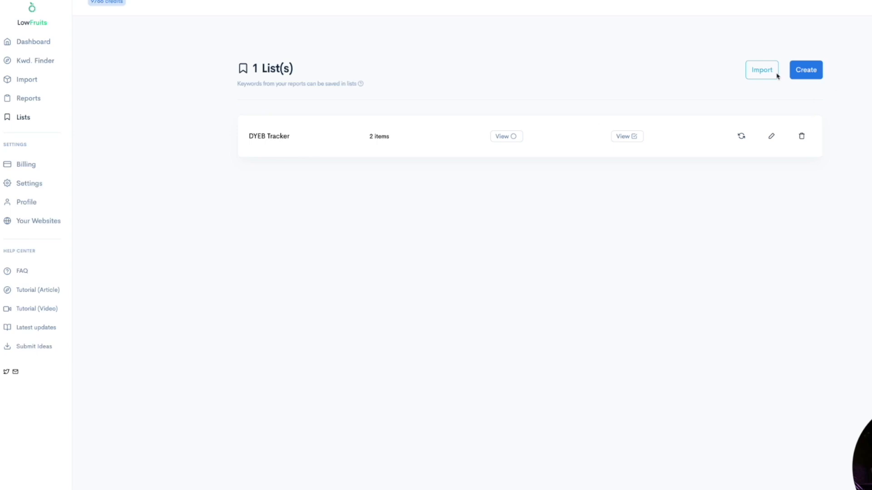
{"action": "mouse_move", "coordinate": [277, 140]}
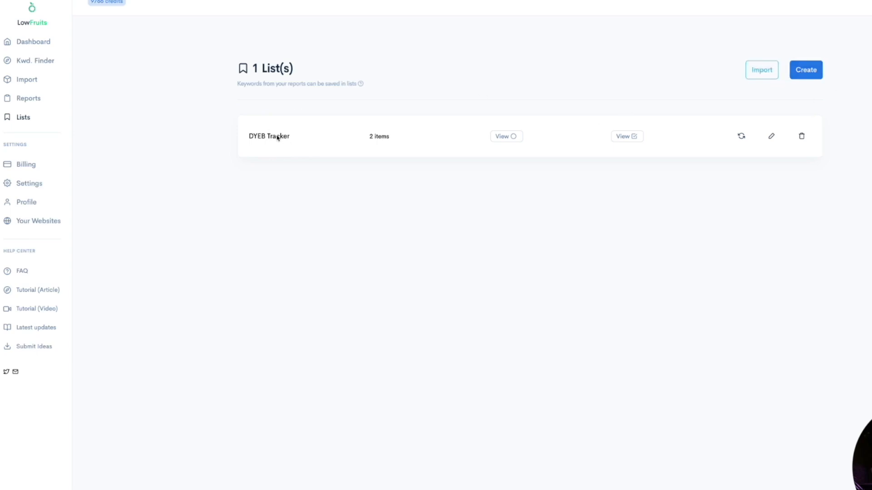
{"action": "mouse_move", "coordinate": [764, 75]}
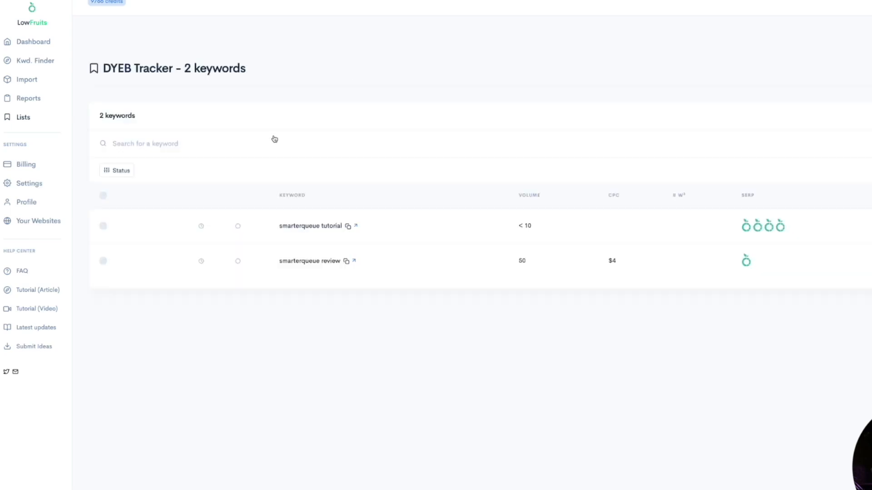
{"action": "mouse_move", "coordinate": [302, 266]}
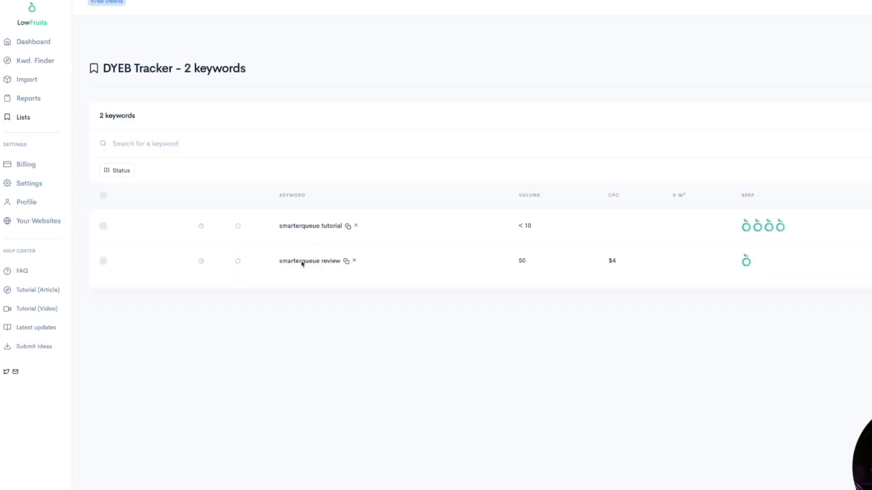
{"action": "mouse_move", "coordinate": [134, 206]}
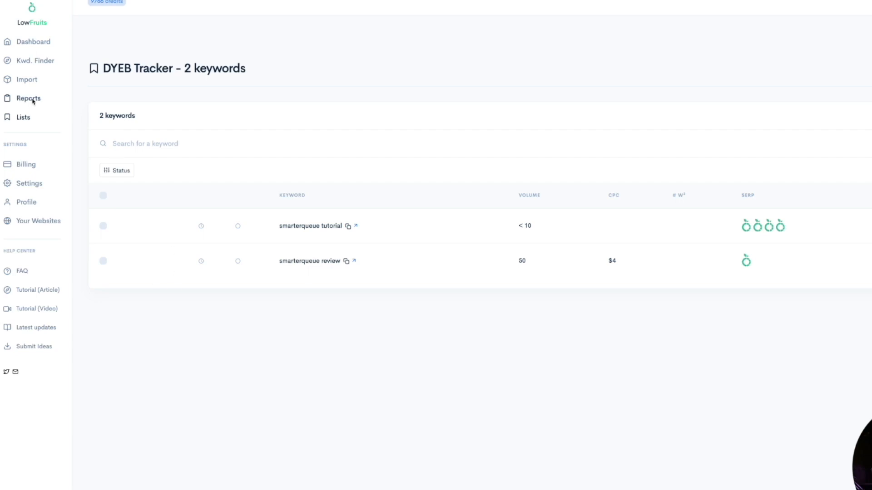
Add 'smarterqueue pricing' from the smarterqueue report to the DYEB Tracker list
{"action": "left_click", "coordinate": [25, 98]}
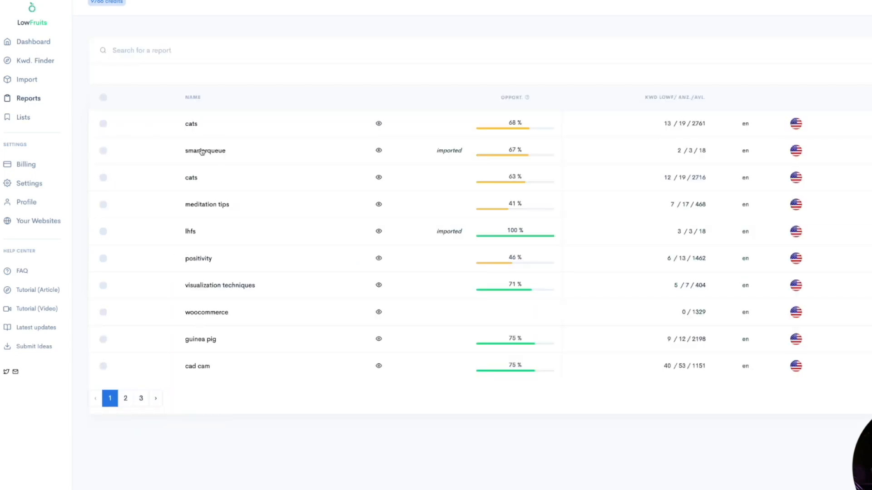
{"action": "left_click", "coordinate": [205, 150]}
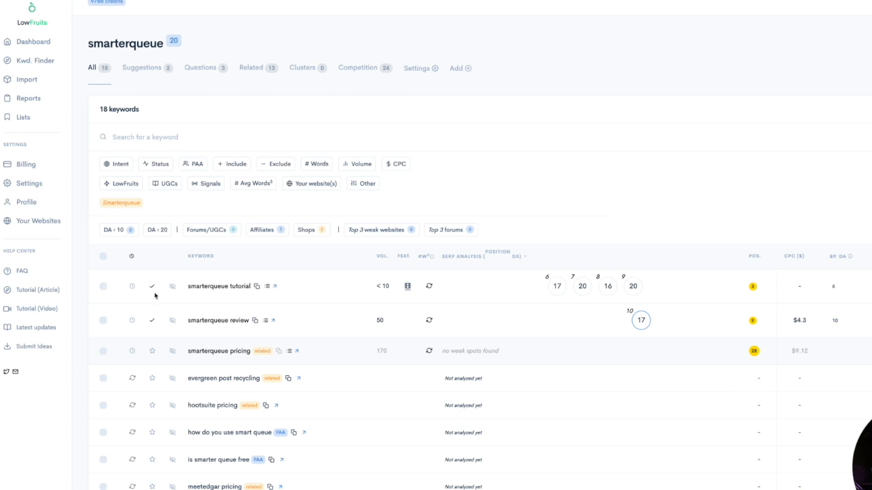
{"action": "scroll", "scroll_direction": "down", "scroll_amount": 3}
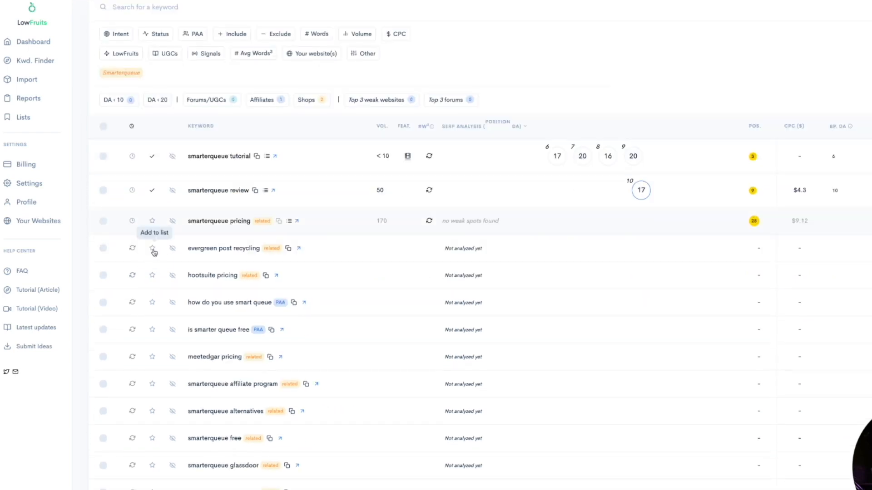
{"action": "left_click", "coordinate": [153, 251]}
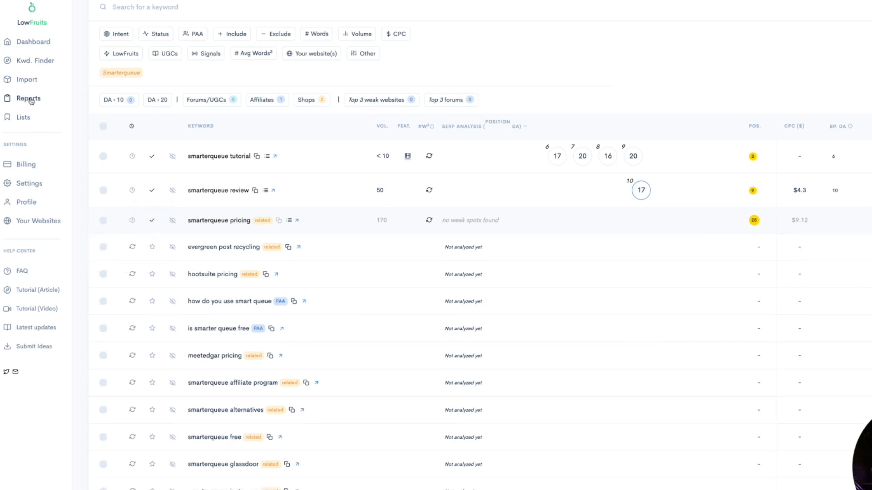
{"action": "left_click", "coordinate": [20, 117]}
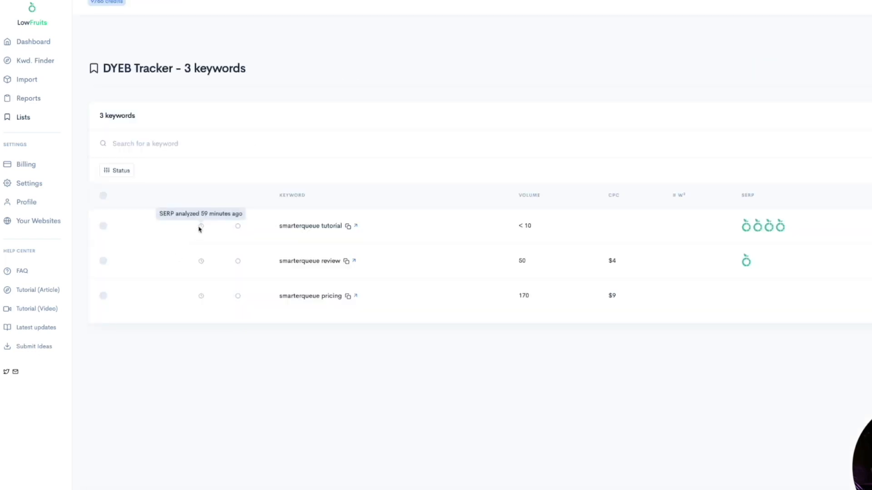
{"action": "mouse_move", "coordinate": [203, 280]}
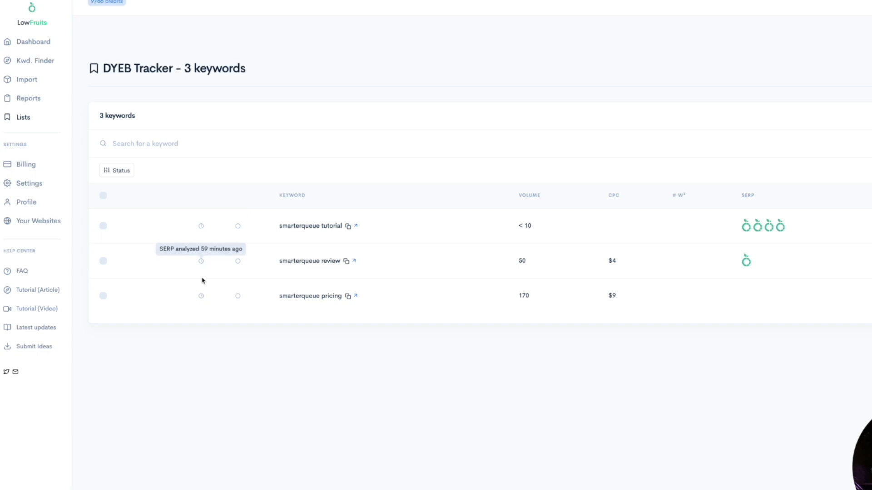
{"action": "mouse_move", "coordinate": [198, 242]}
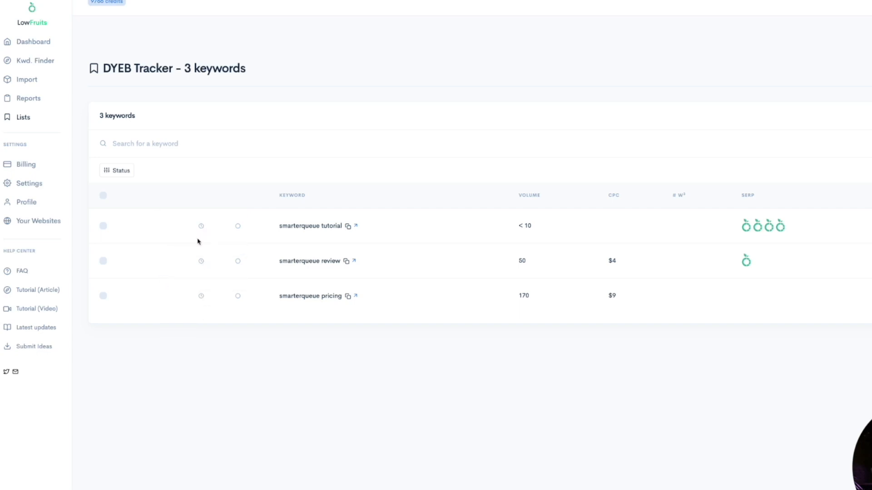
{"action": "mouse_move", "coordinate": [199, 265]}
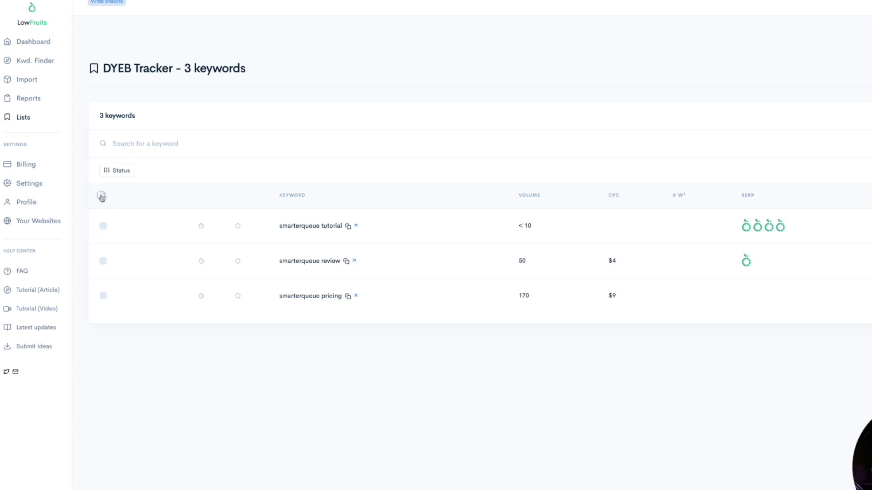
Review the three smarterqueue keywords and their SERP ranking indicators in DYEB Tracker
{"action": "left_click", "coordinate": [103, 196]}
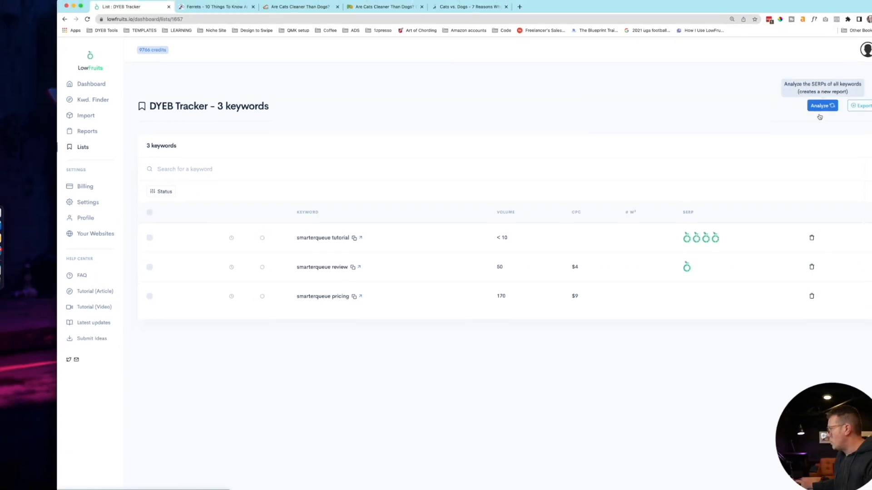
{"action": "mouse_move", "coordinate": [707, 243]}
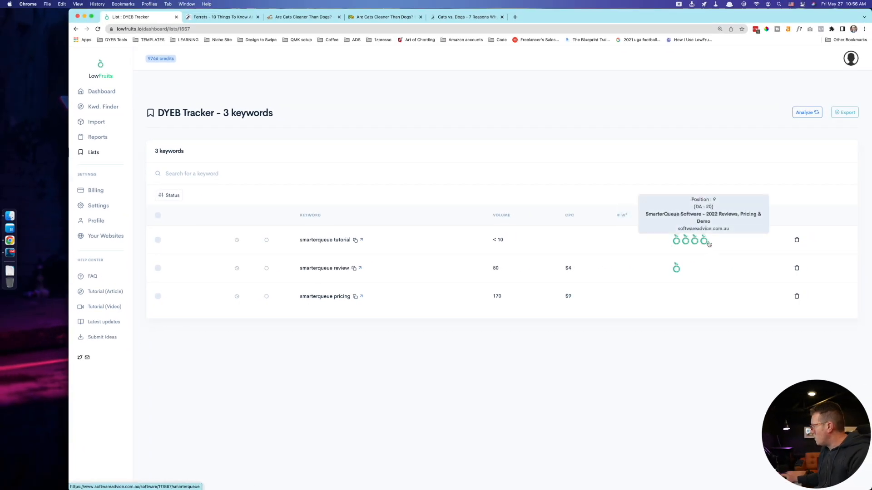